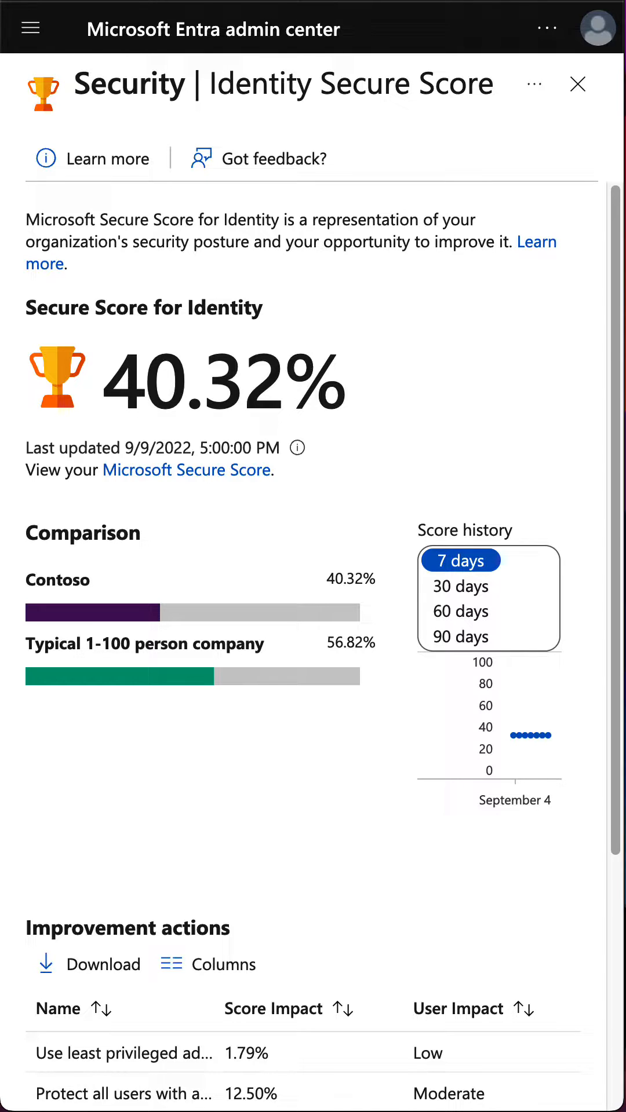
mouse_move(333, 660)
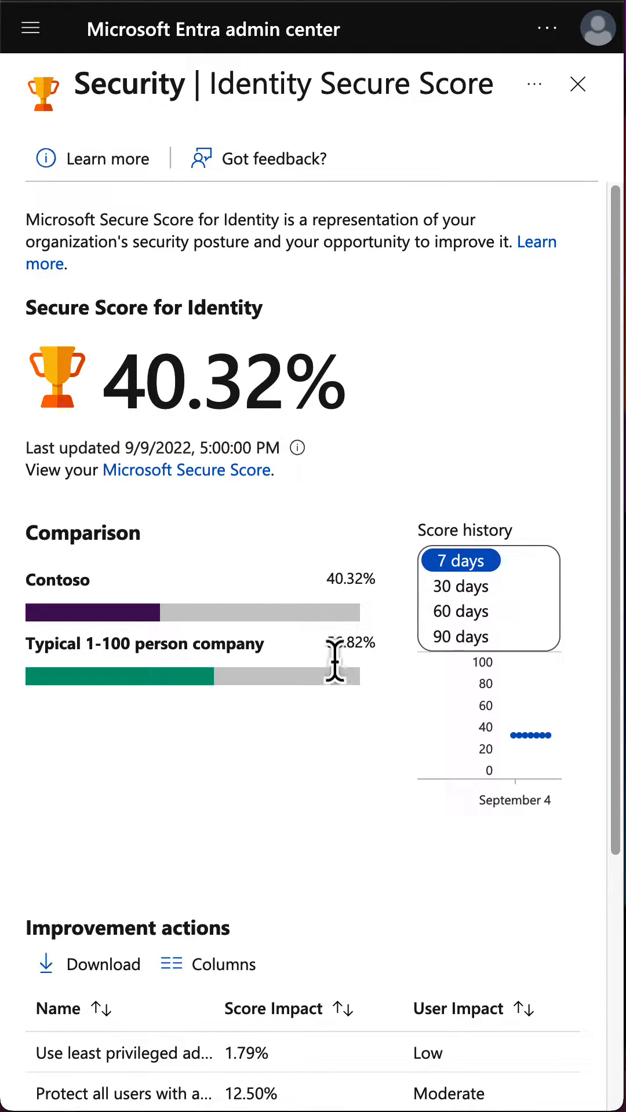
Open the 'Use least privileged administrative roles' improvement action from the list.
scroll(down, 3)
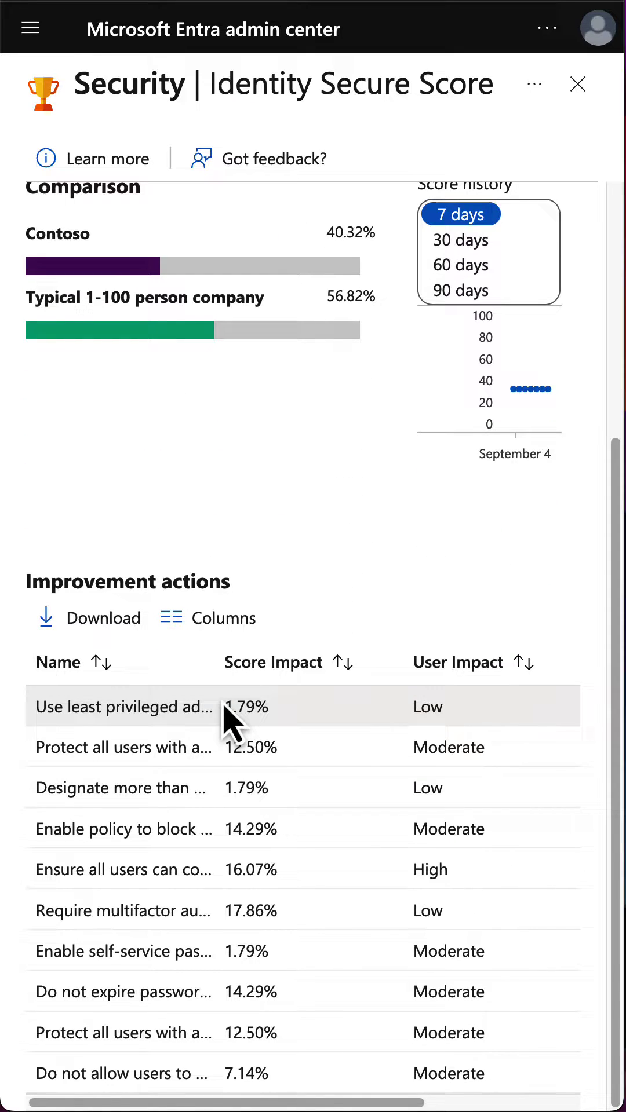
click(122, 707)
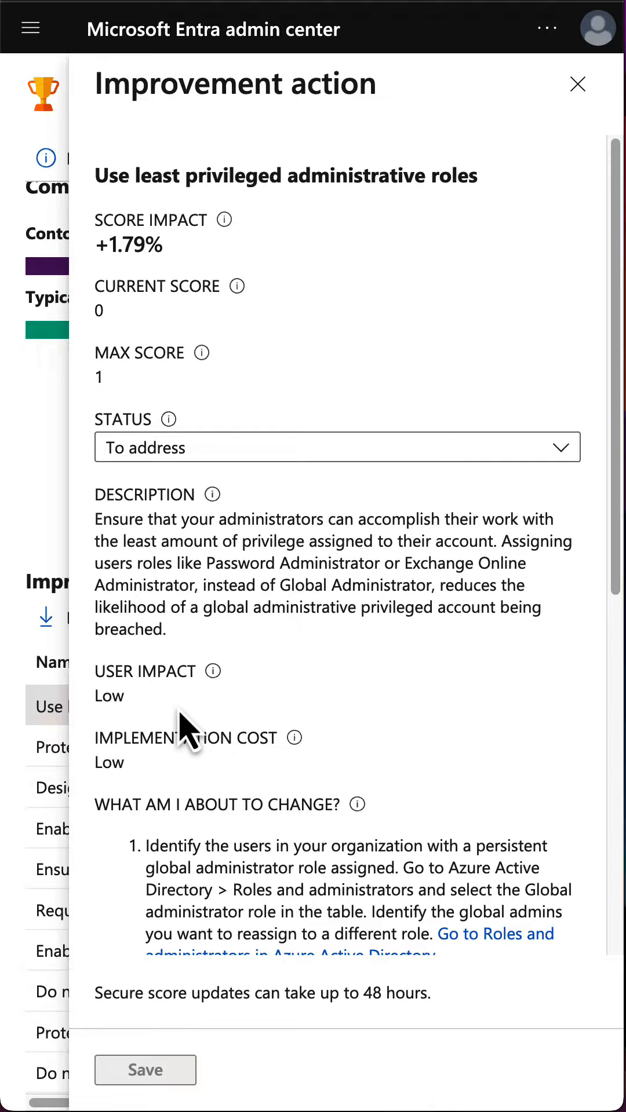
mouse_move(354, 703)
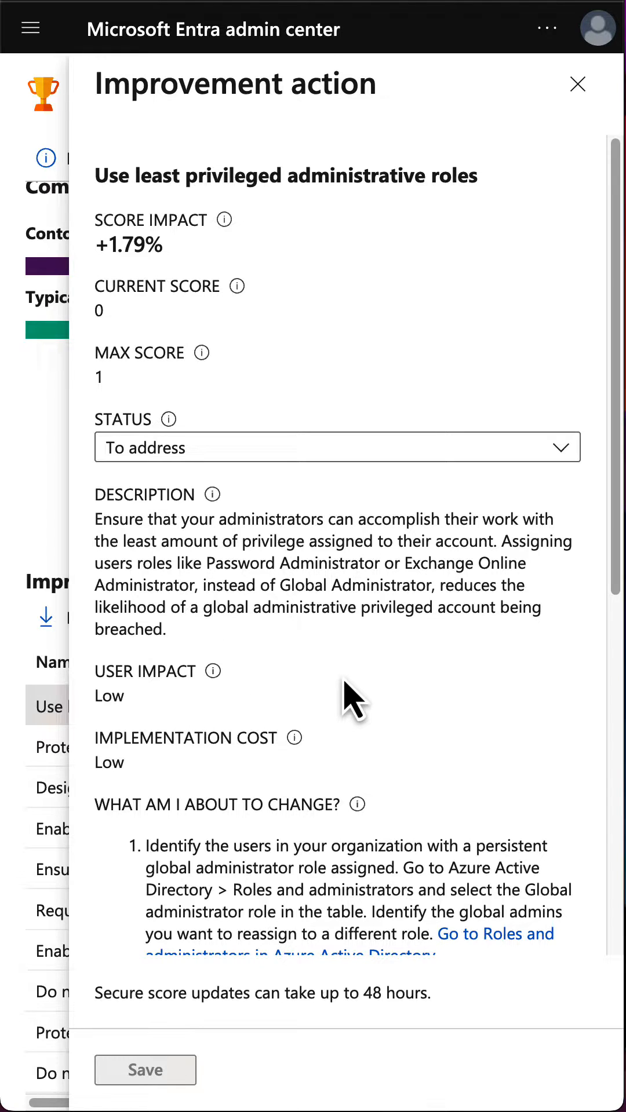
Scroll through the action's description and steps, then view the Status dropdown options.
scroll(down, 3)
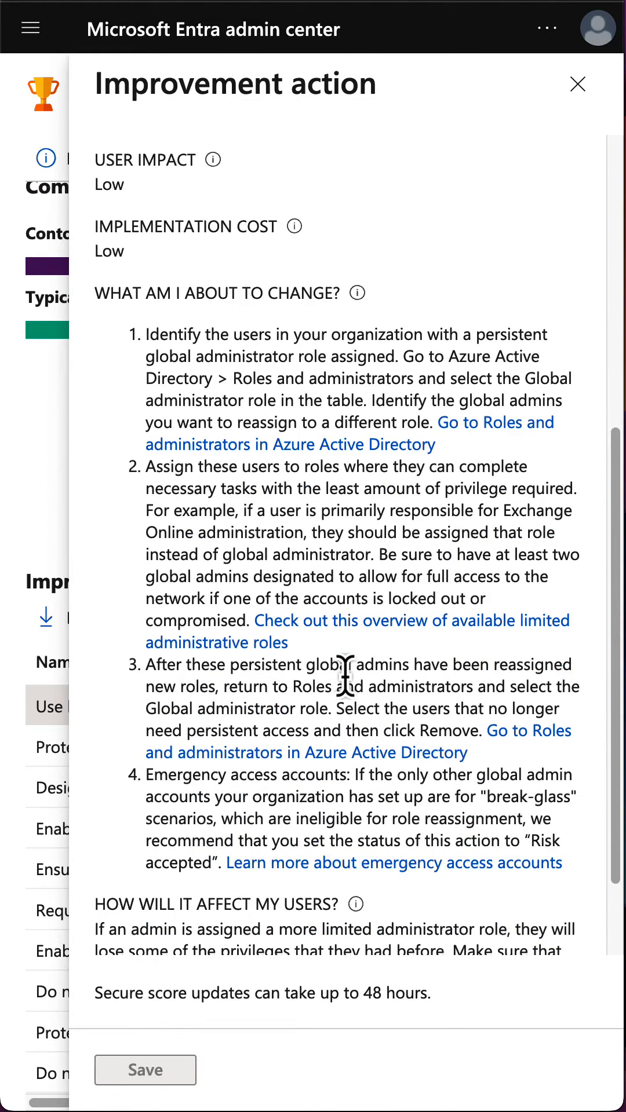
scroll(down, 3)
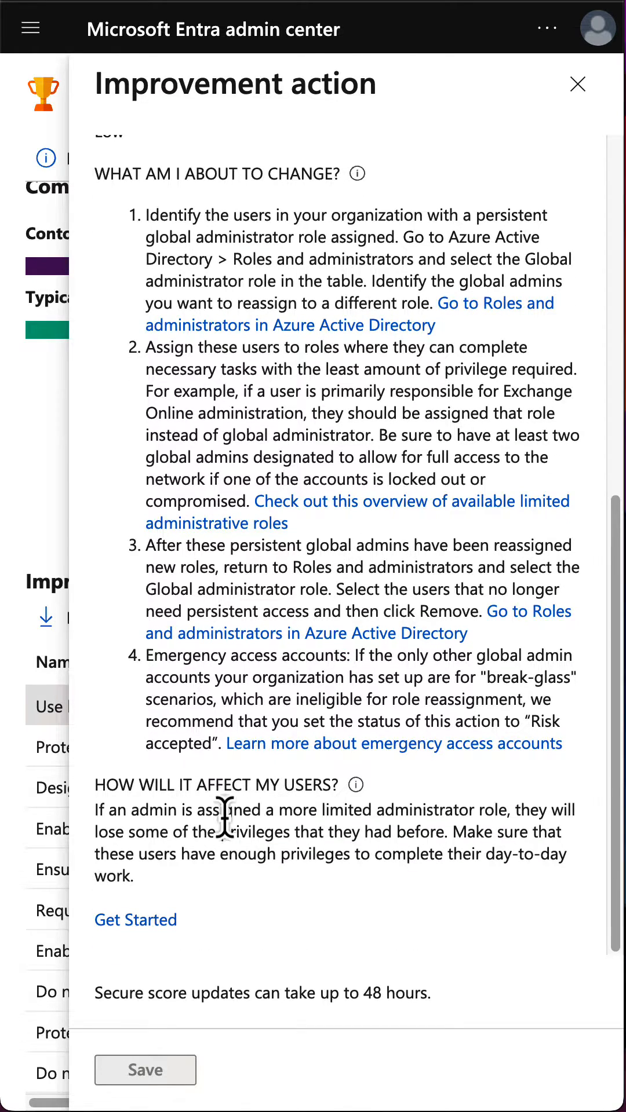
scroll(up, 3)
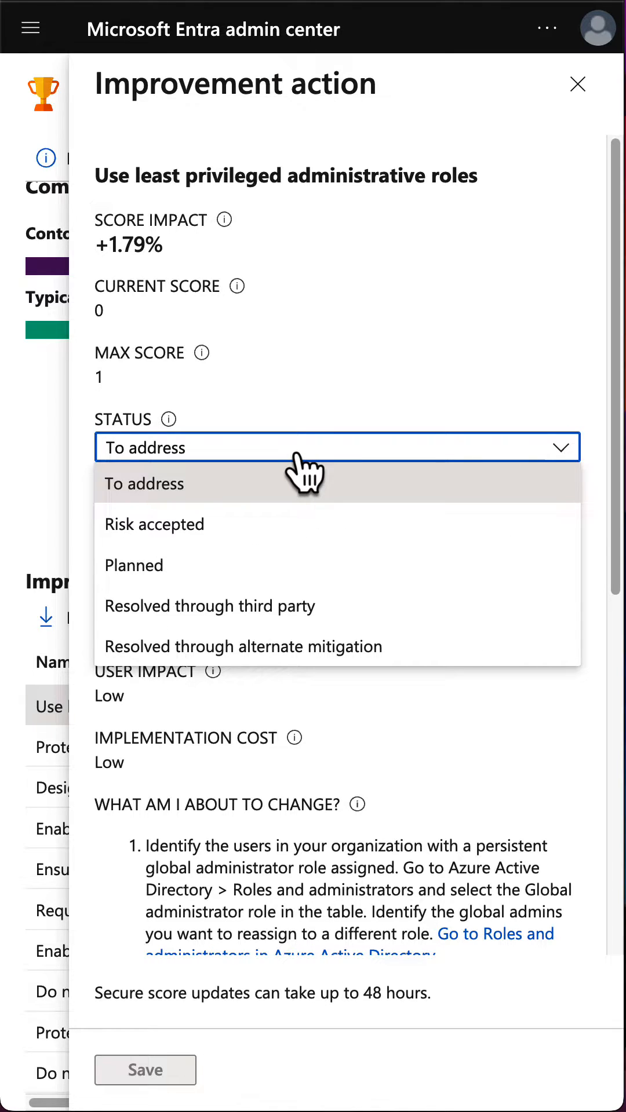
mouse_move(334, 628)
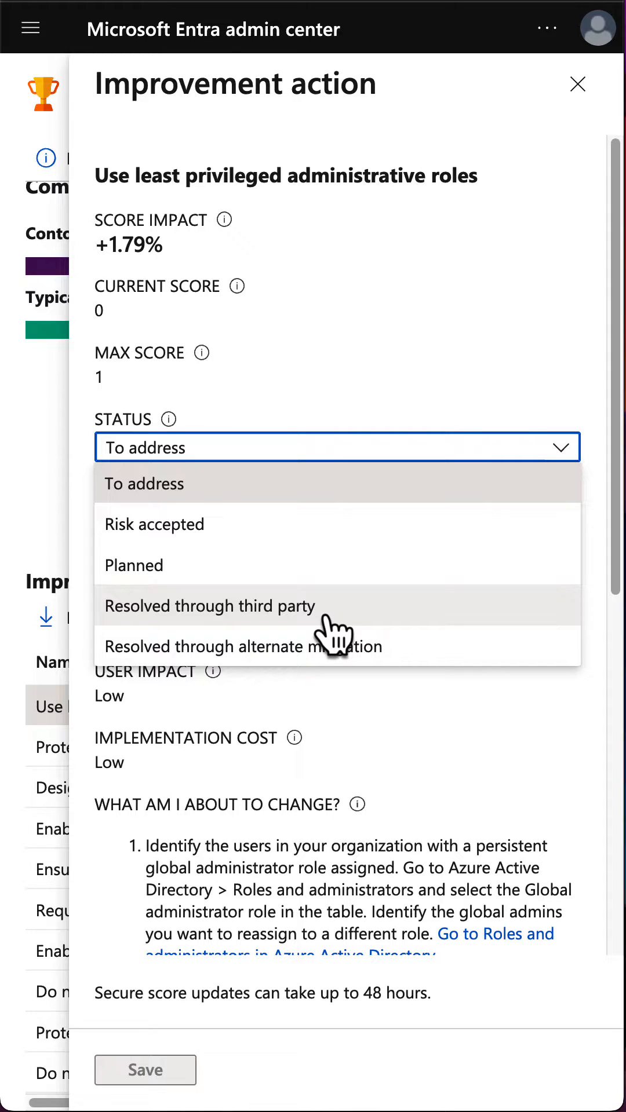
mouse_move(344, 542)
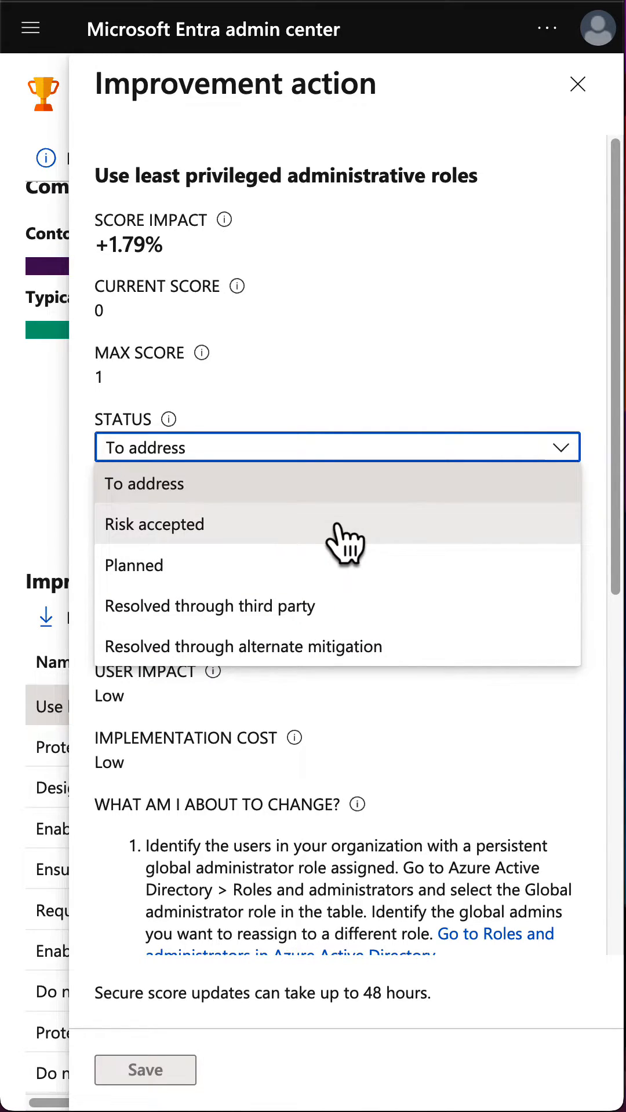
click(577, 83)
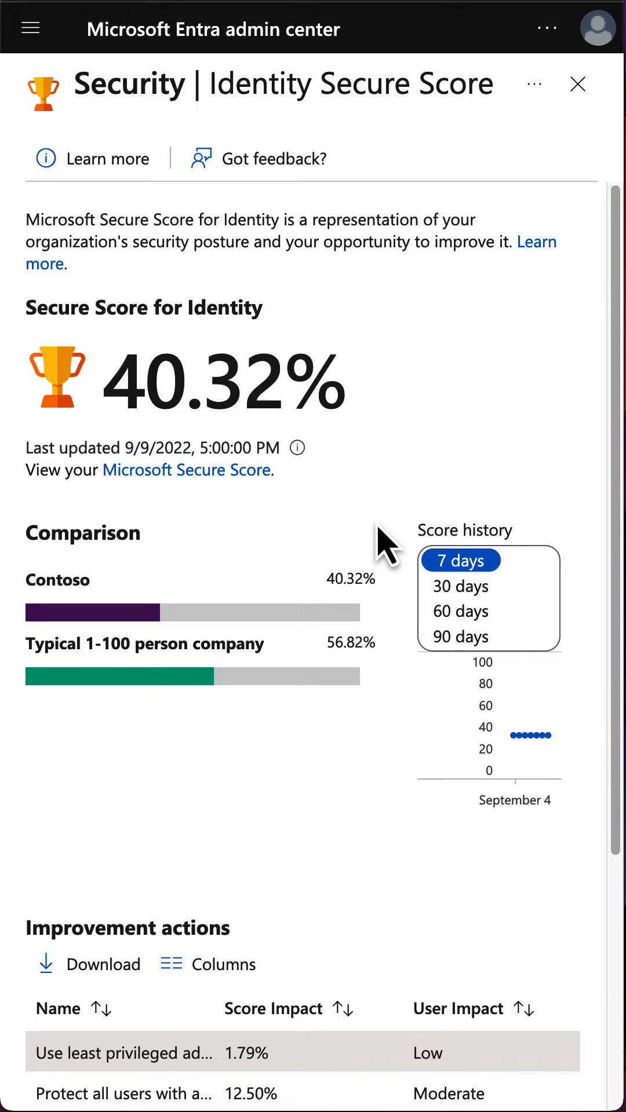
Scroll the Identity Secure Score page to show more improvement actions.
scroll(down, 3)
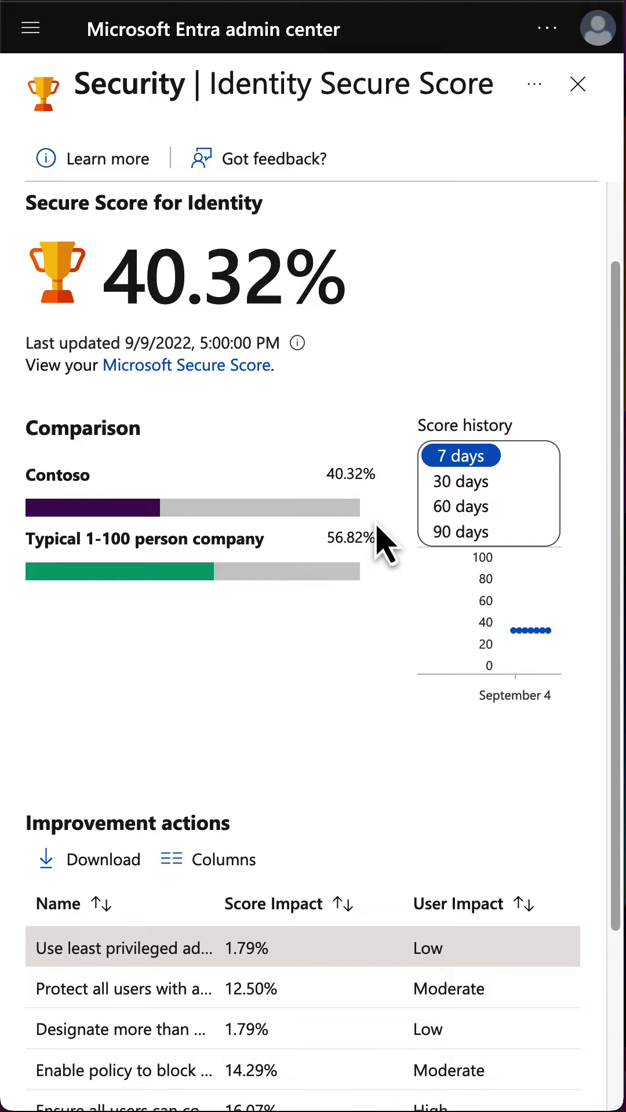
mouse_move(334, 404)
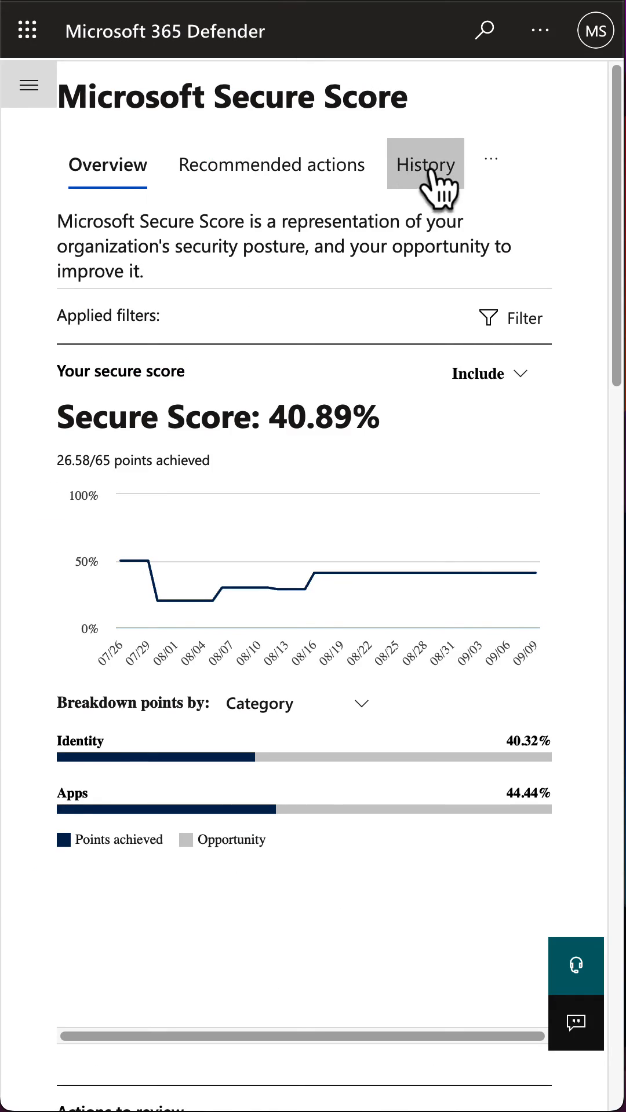
mouse_move(518, 191)
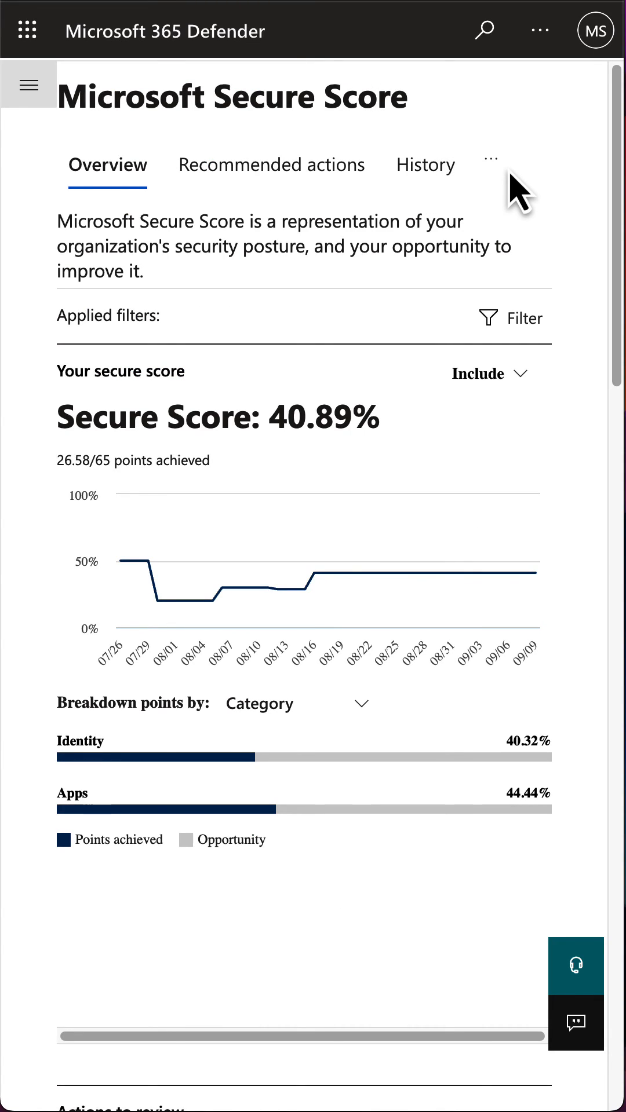